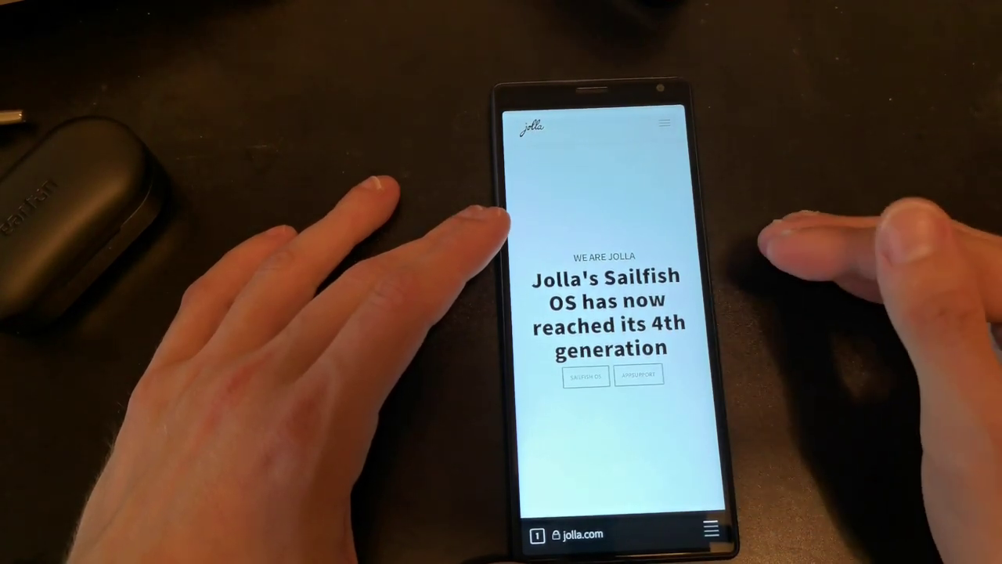
Step: Scroll the page, bring up bookmarks from the address bar, and switch to History
scroll(down, 3)
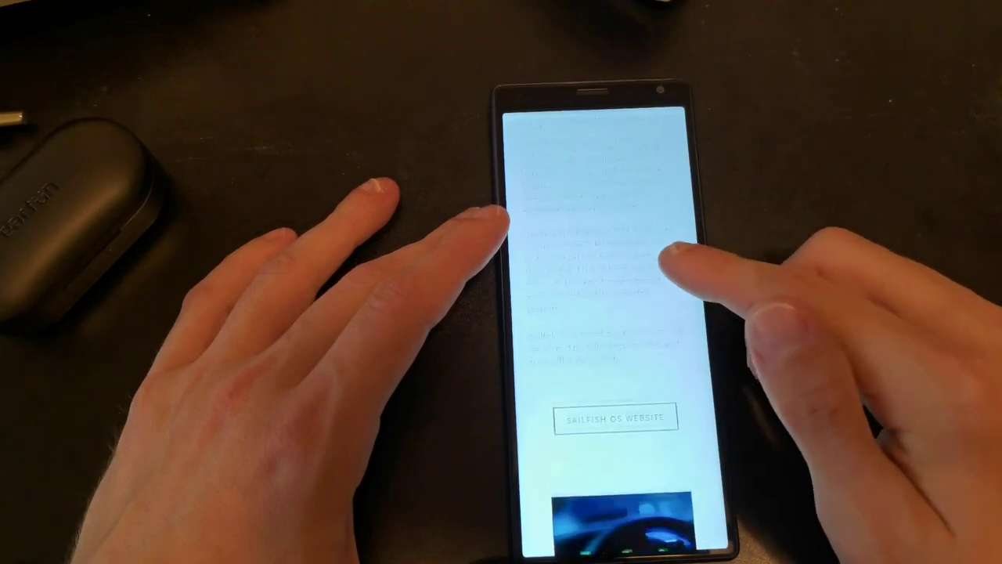
scroll(down, 3)
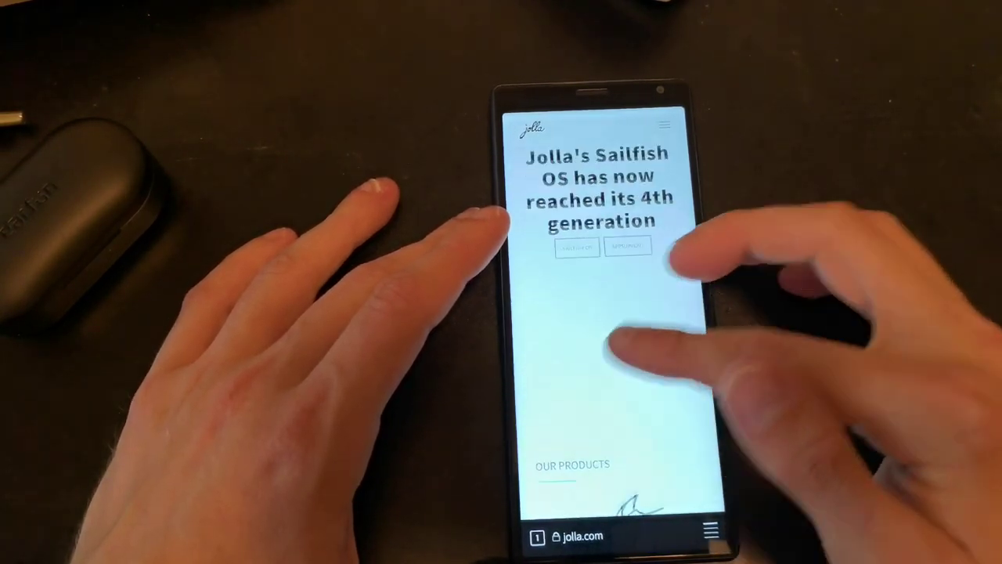
scroll(down, 3)
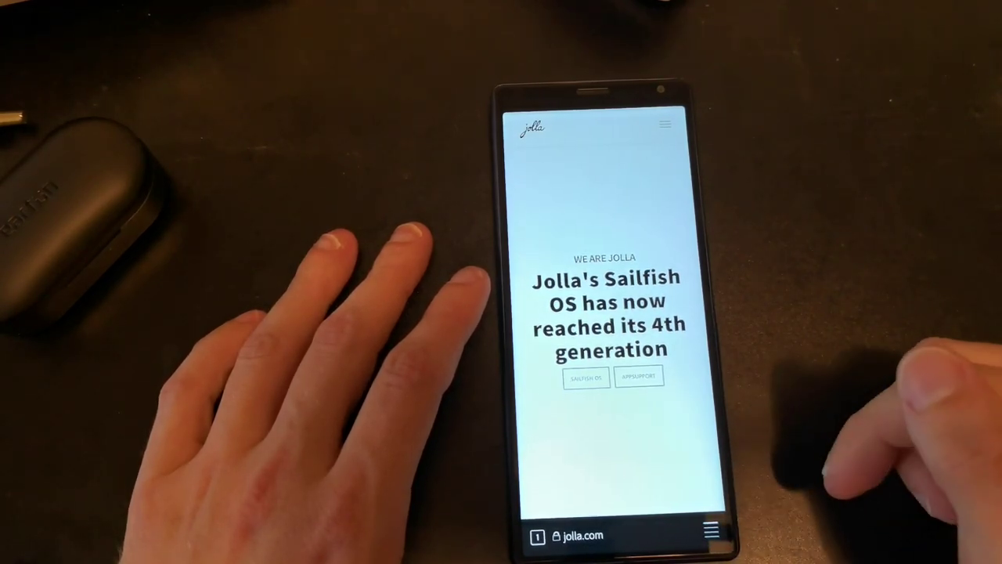
click(709, 531)
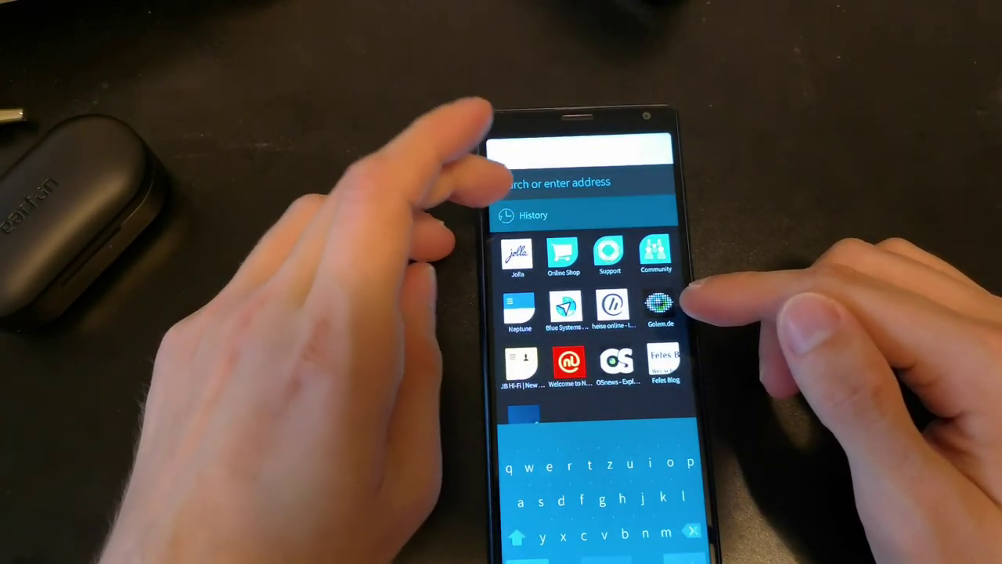
click(533, 215)
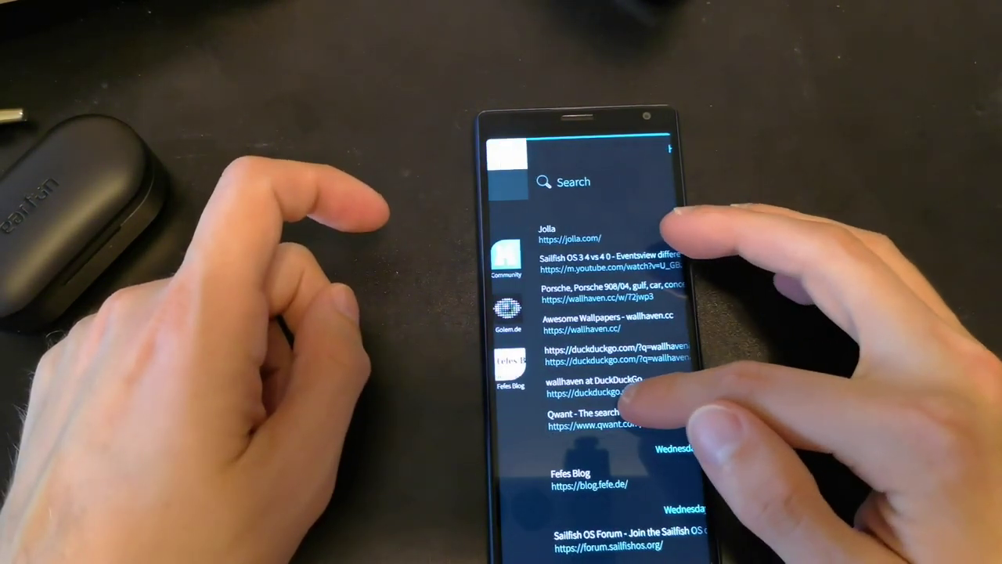
Step: Reopen wallhaven.cc from the History list and scroll down the loaded page
click(569, 233)
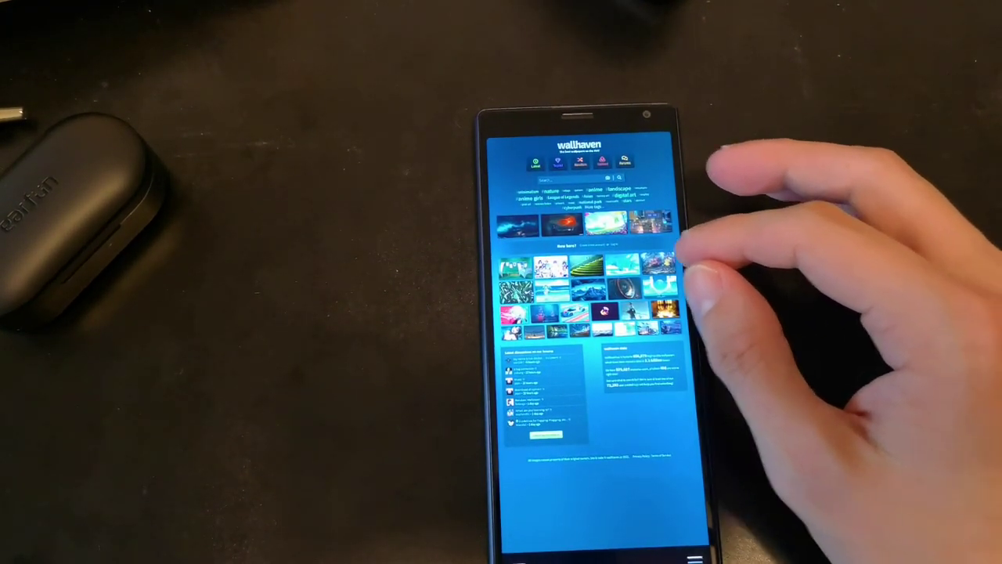
scroll(down, 3)
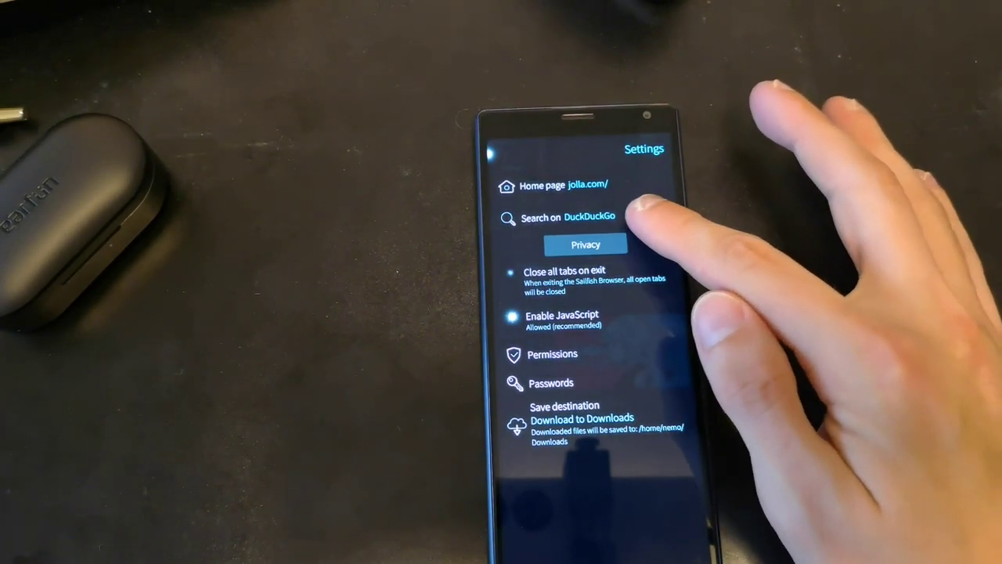
Step: Open browser settings, inspect saved passwords and a login's actions, then return to jolla.com
click(585, 244)
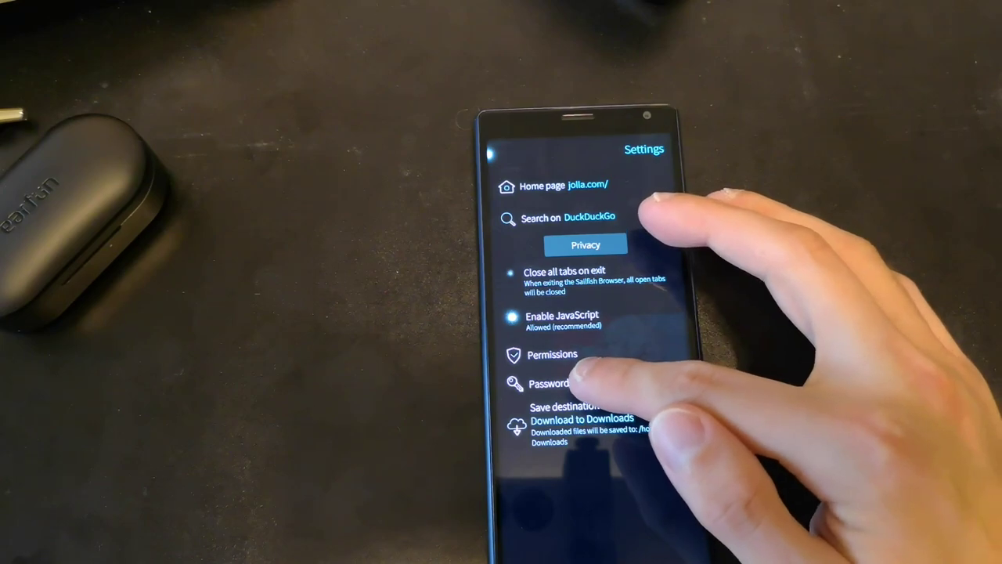
click(551, 383)
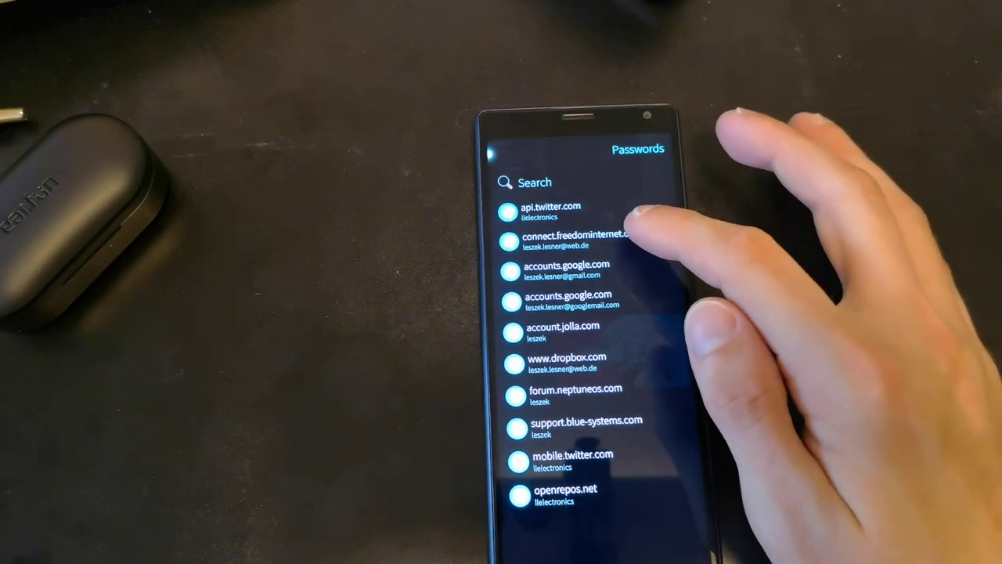
mouse_move(634, 227)
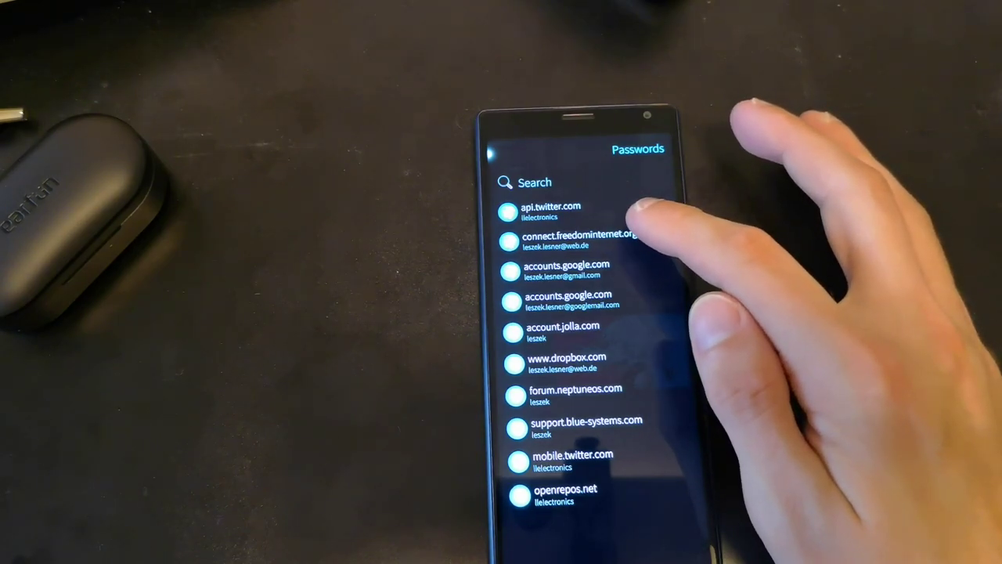
click(576, 239)
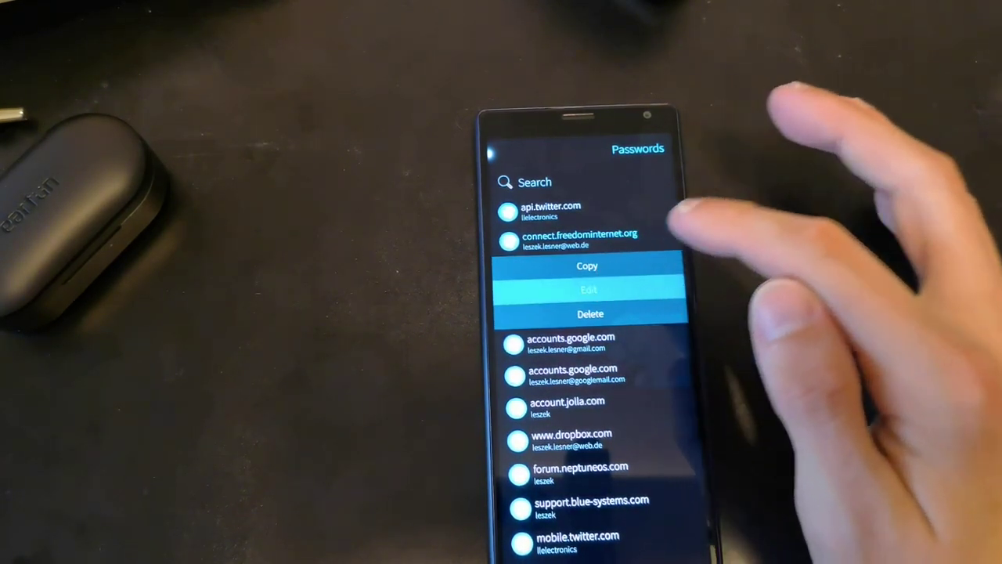
click(591, 290)
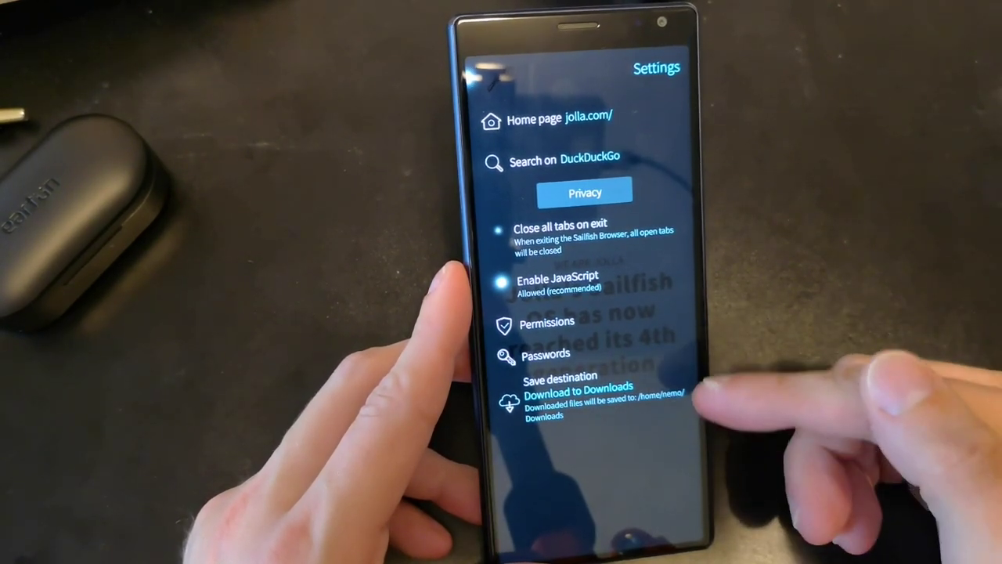
click(579, 391)
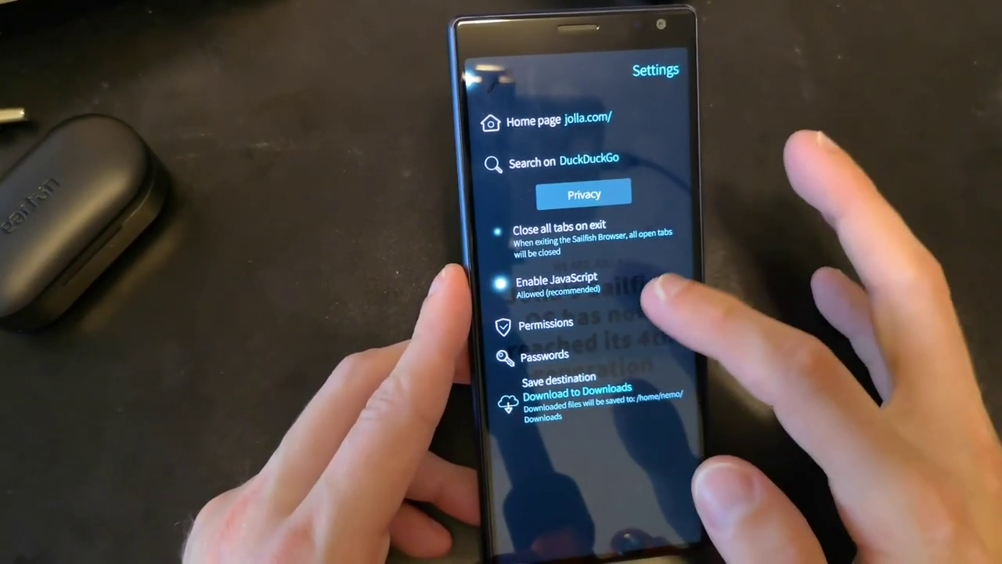
click(546, 323)
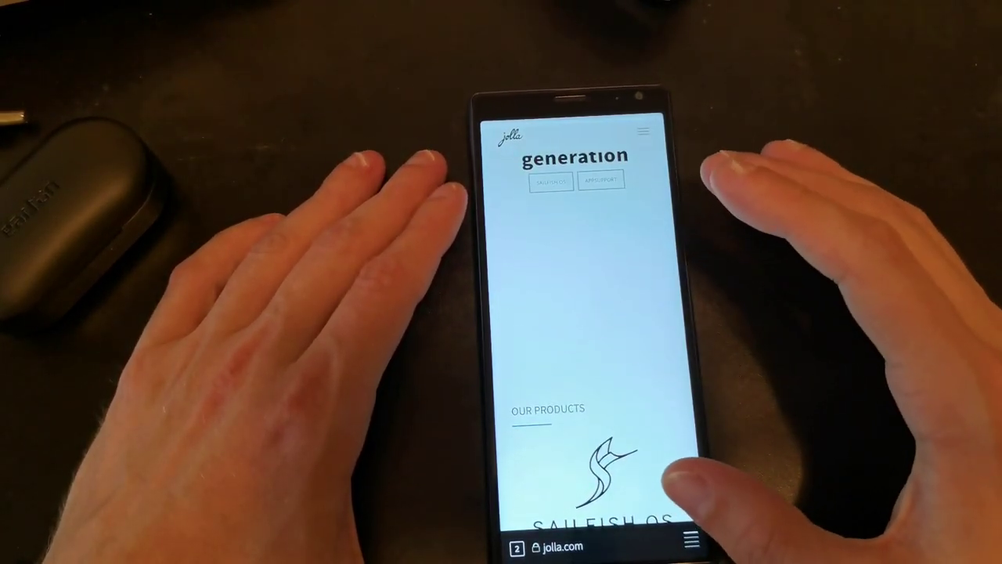
Step: Scroll down through the heise.de news articles and back up a little
scroll(down, 3)
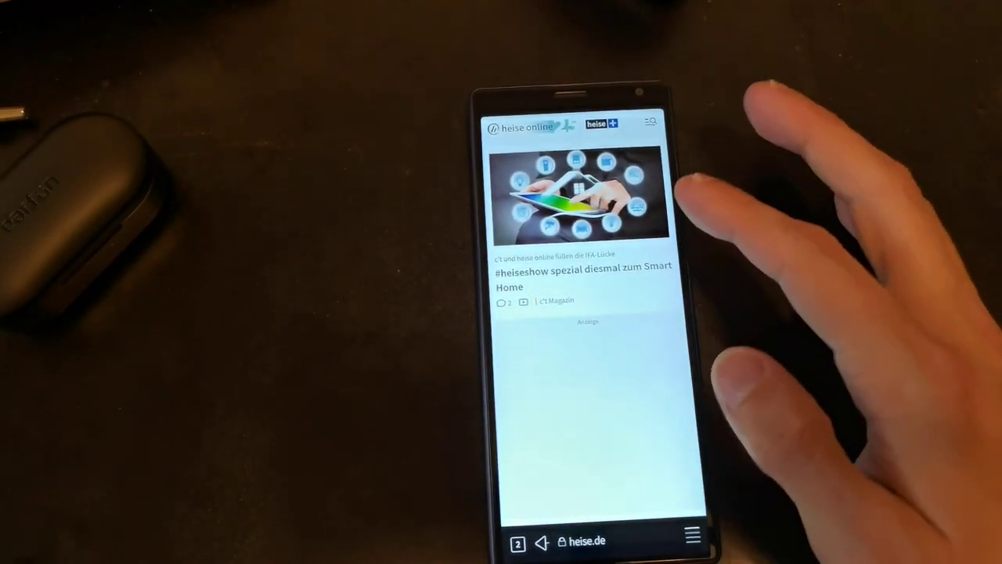
scroll(down, 3)
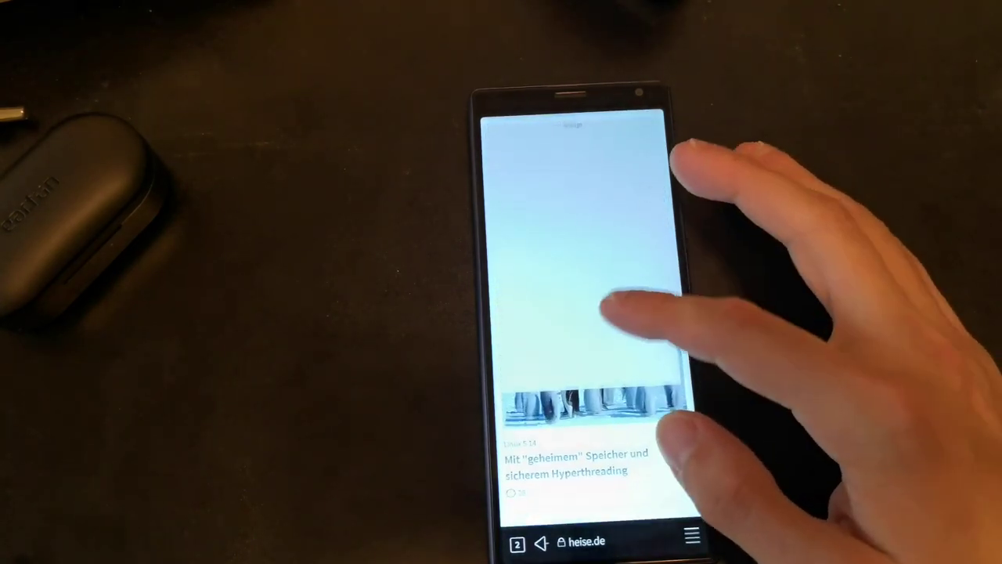
scroll(up, 3)
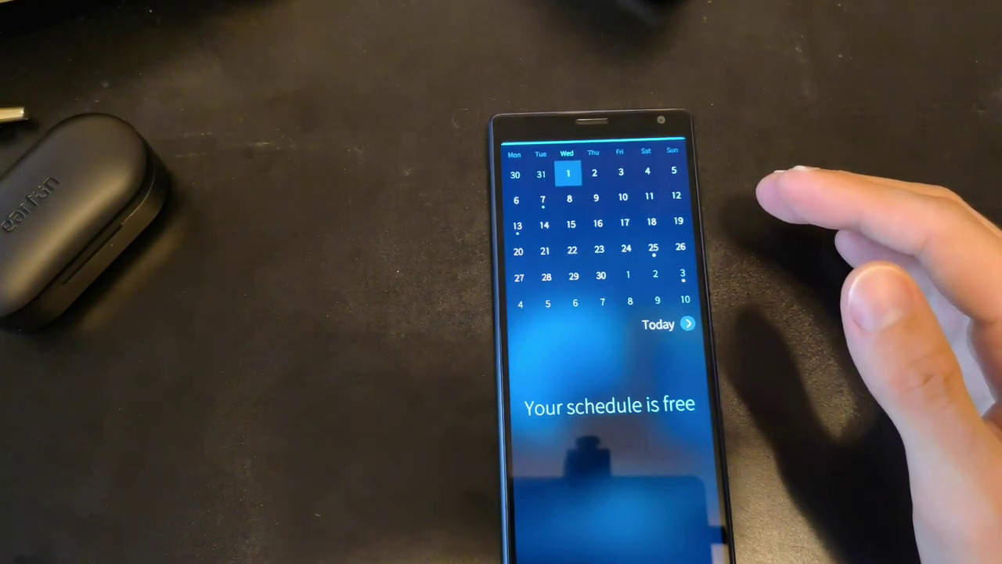
mouse_move(799, 219)
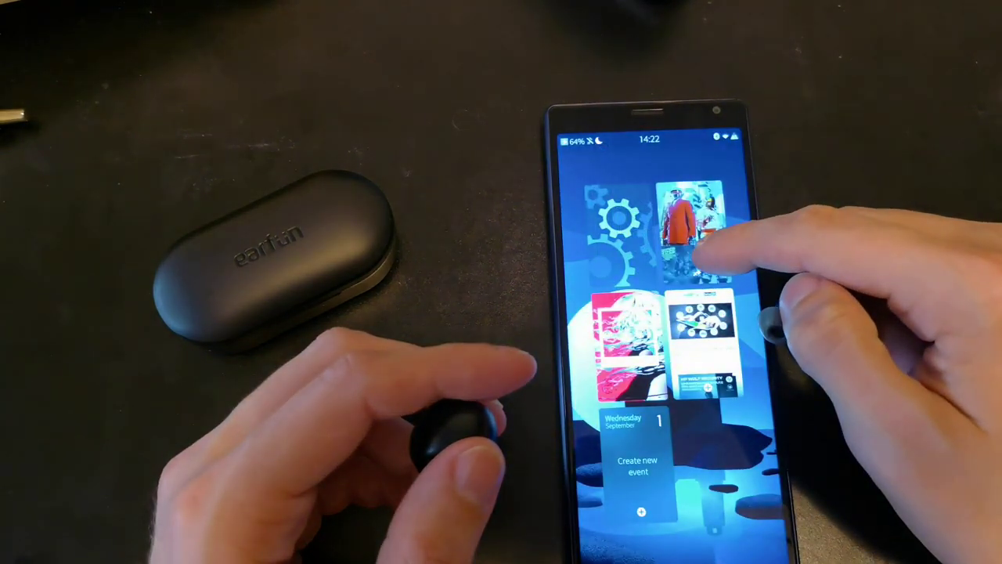
Step: Start Ace of Base's 'C'est la Vie (Always 21)' from the Greatest Hits album
click(689, 227)
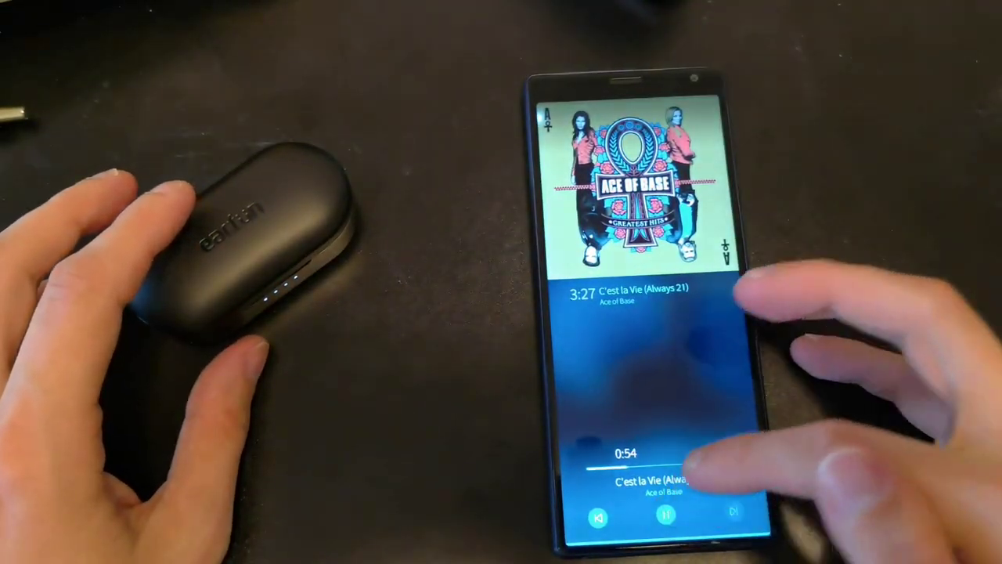
click(665, 515)
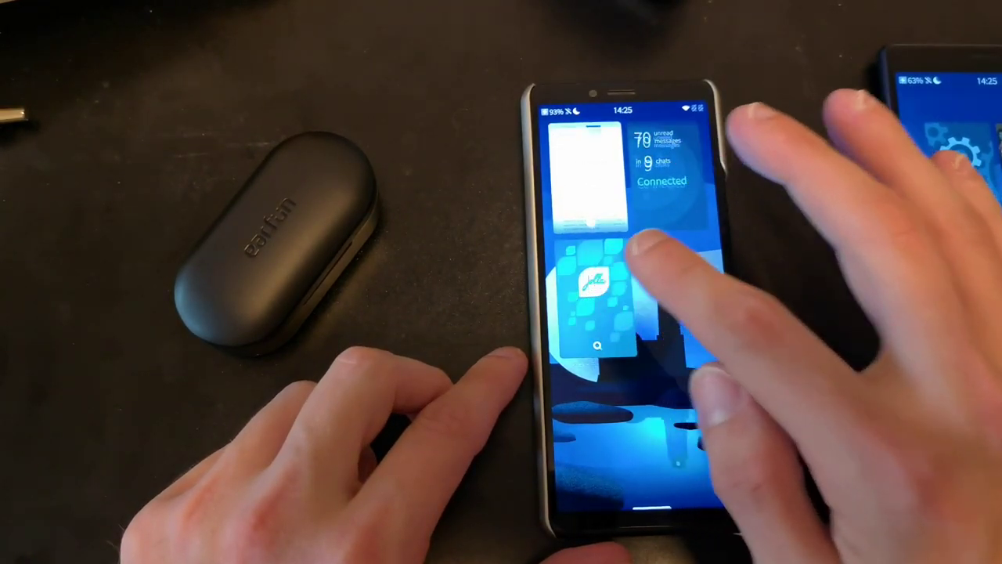
Step: Launch Jolla Store from its cover on the second phone's home screen
click(595, 294)
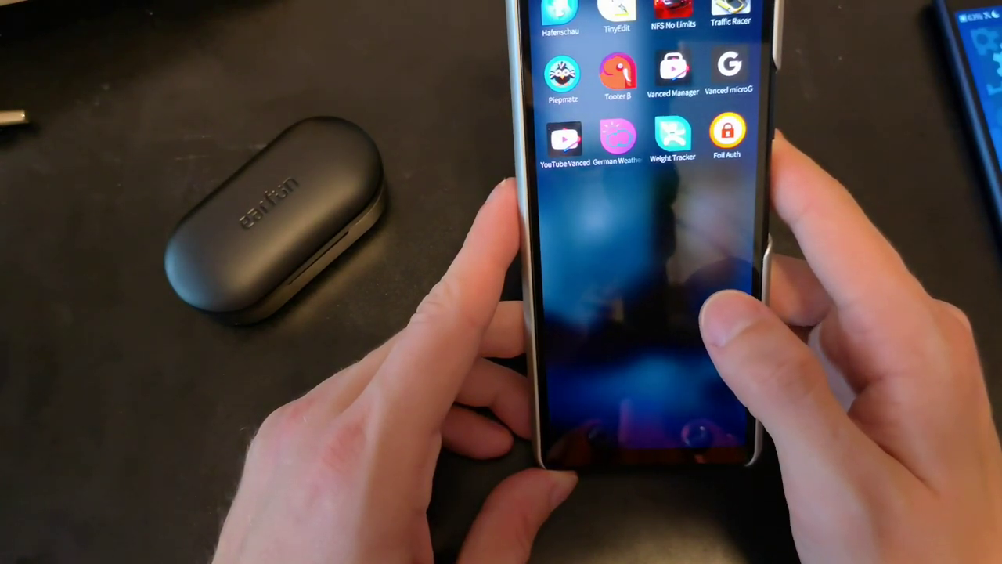
Step: Scroll the app grid down to YouTube Vanced, Vanced microG and Foil Auth
scroll(down, 3)
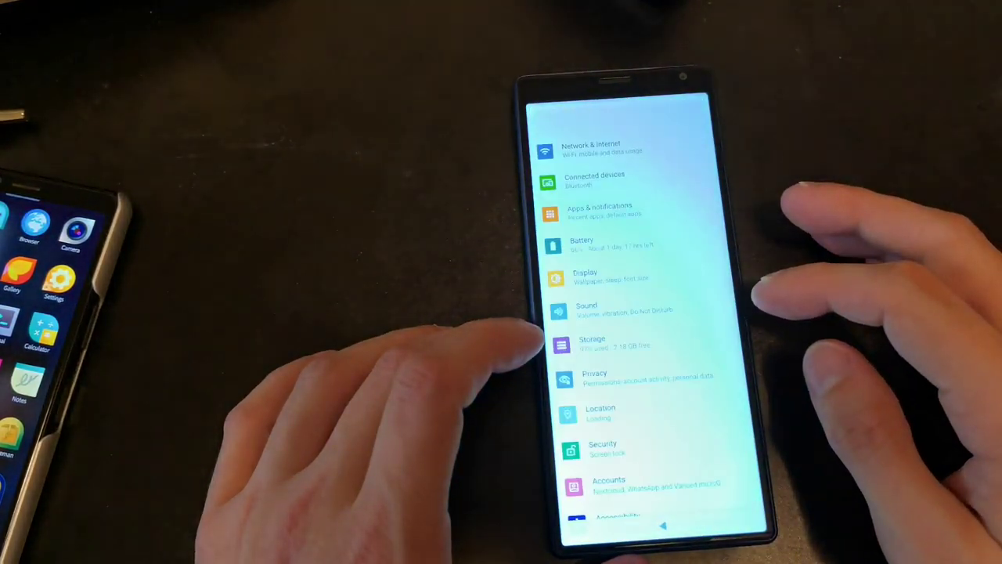
Step: Open About phone, scroll to Android version 10, then go back to Settings
scroll(down, 3)
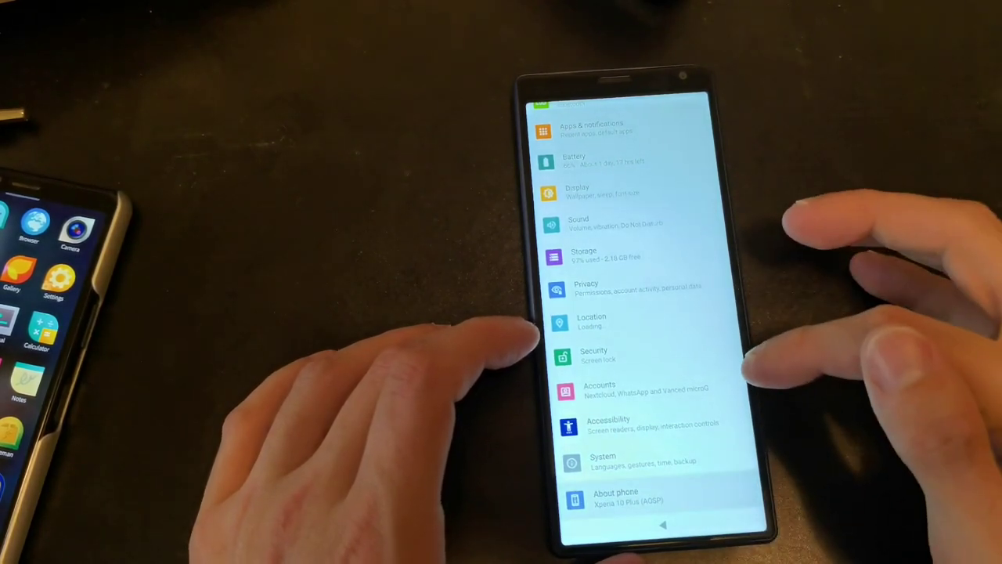
click(616, 497)
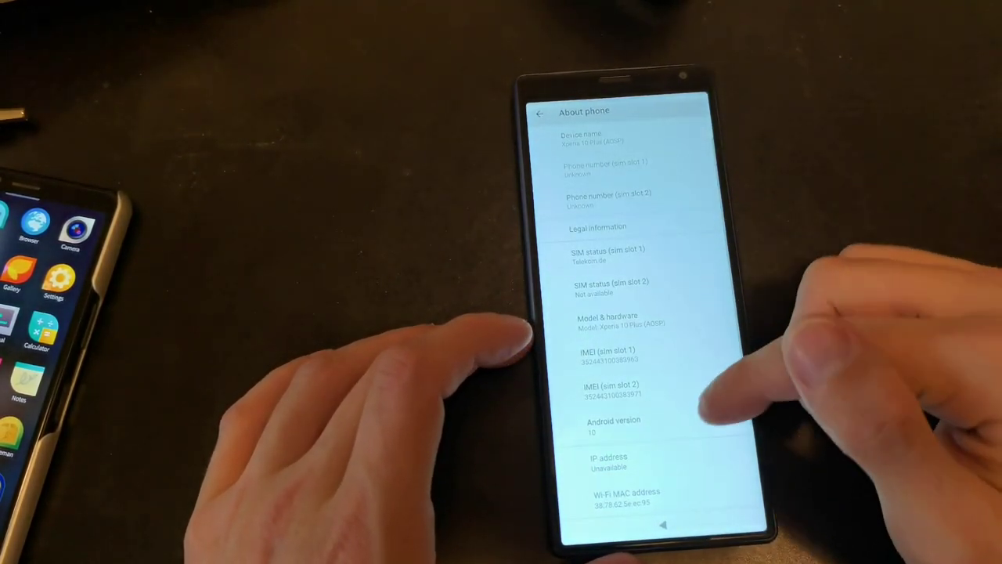
scroll(down, 3)
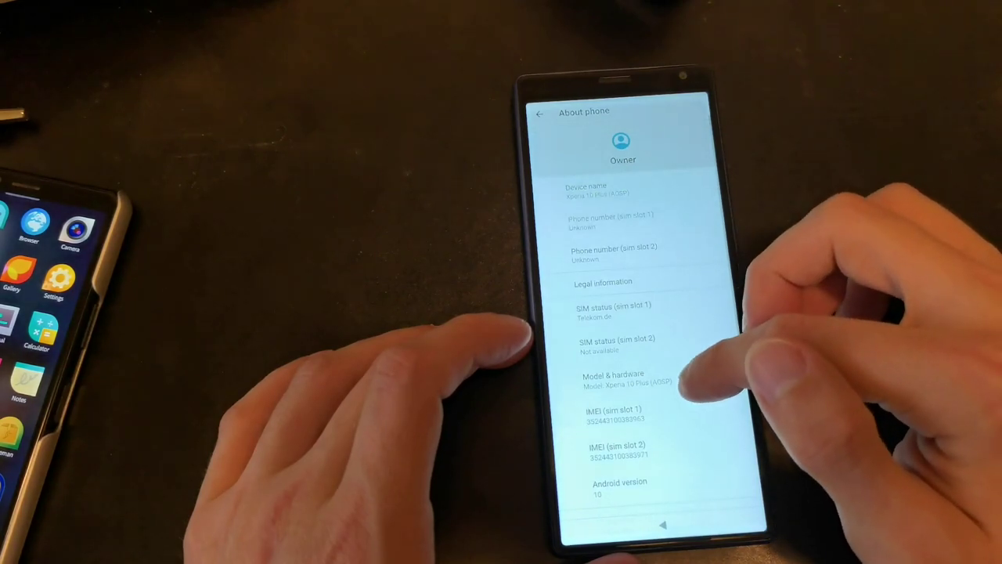
scroll(down, 3)
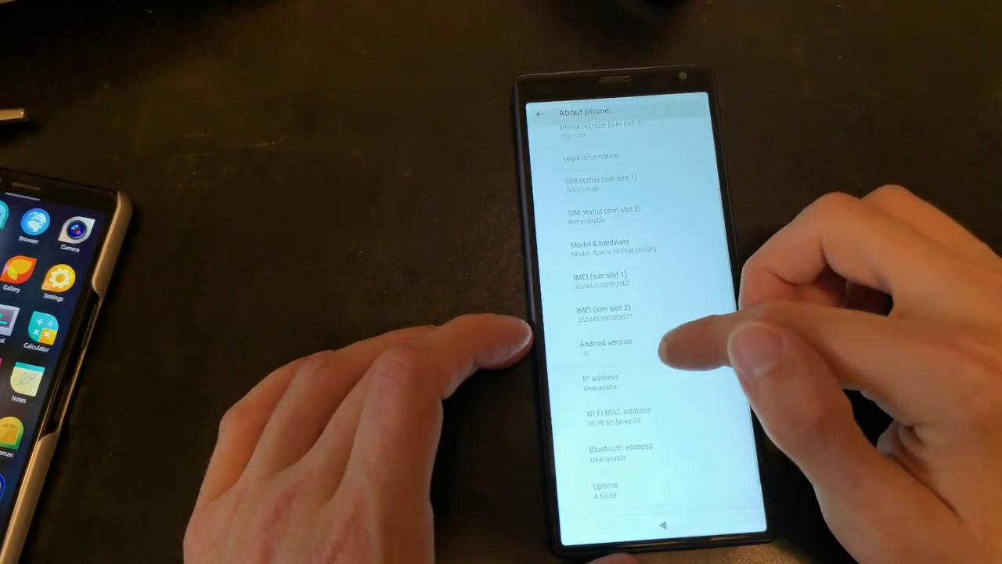
click(606, 347)
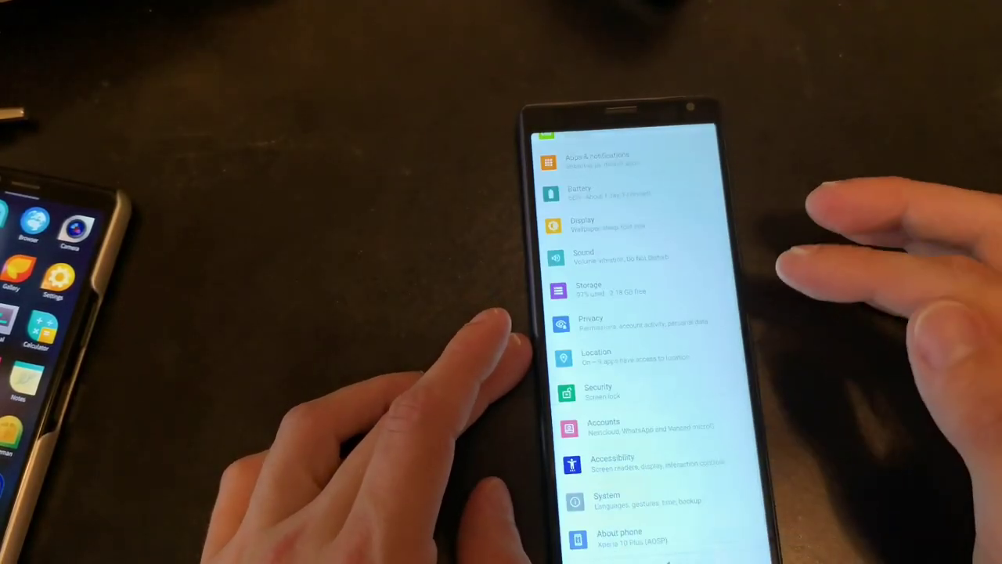
Step: Scroll the app grid to NewPipe and launch it
scroll(down, 3)
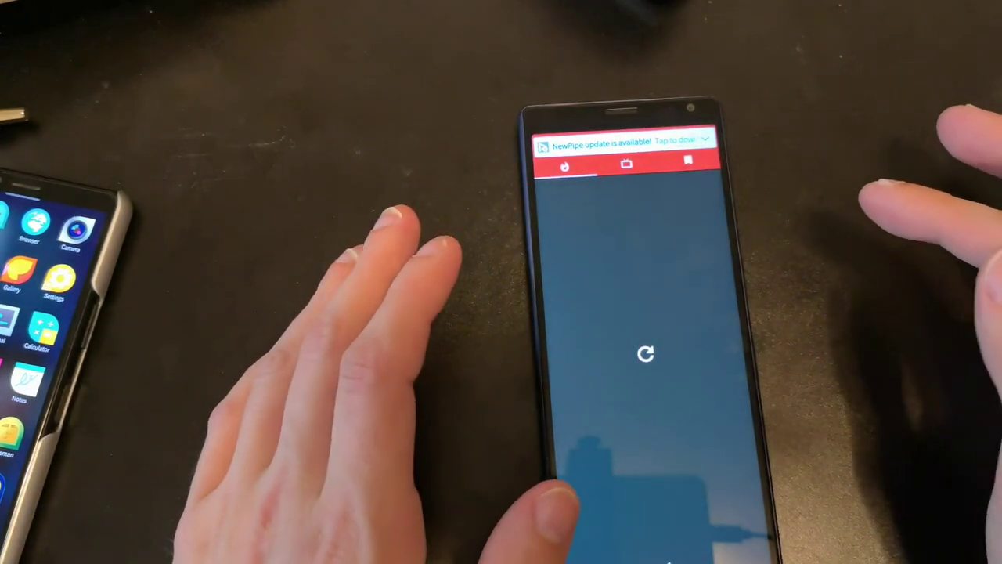
Step: Expand the 'NewPipe update is available' notice and start downloading the update
click(626, 145)
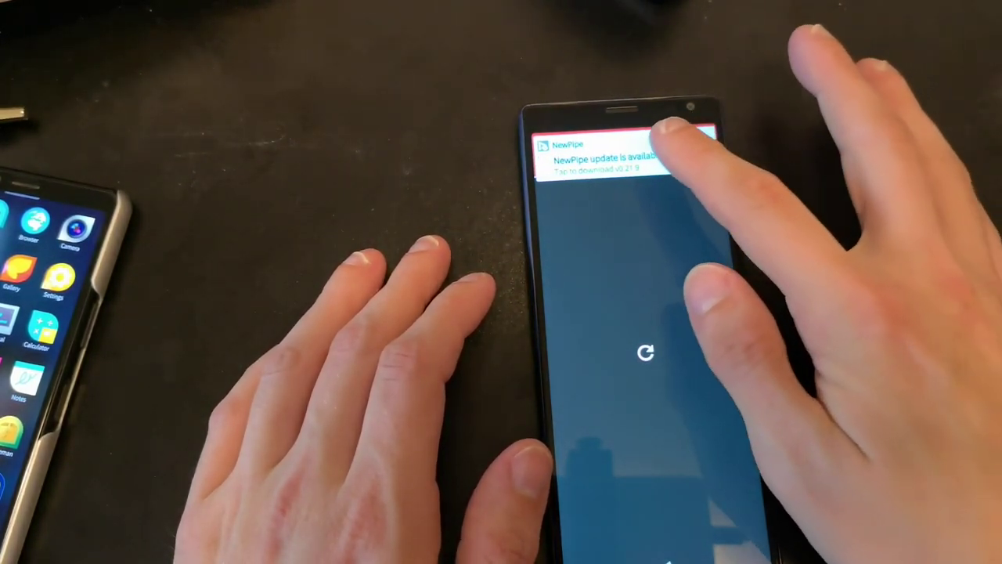
click(618, 152)
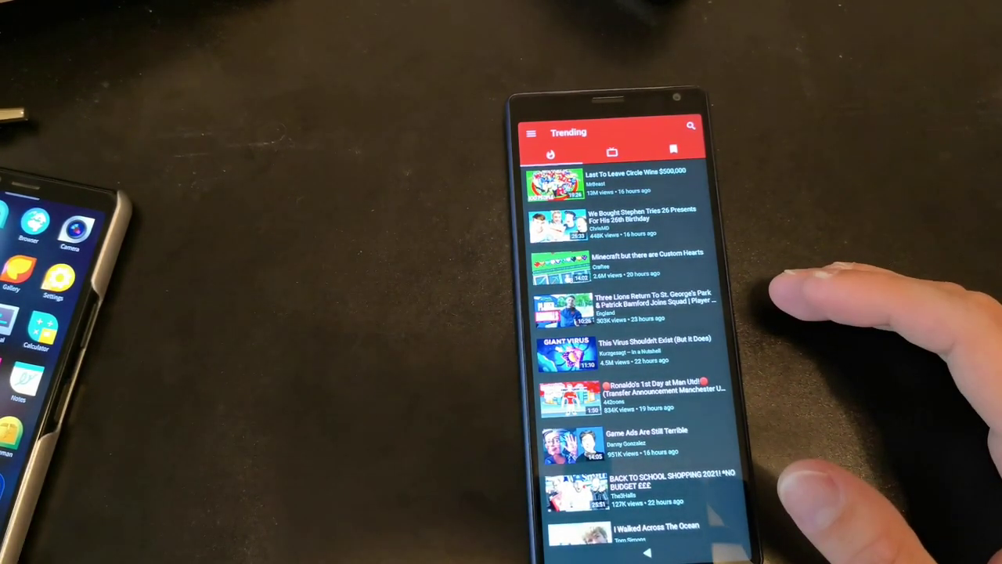
mouse_move(783, 297)
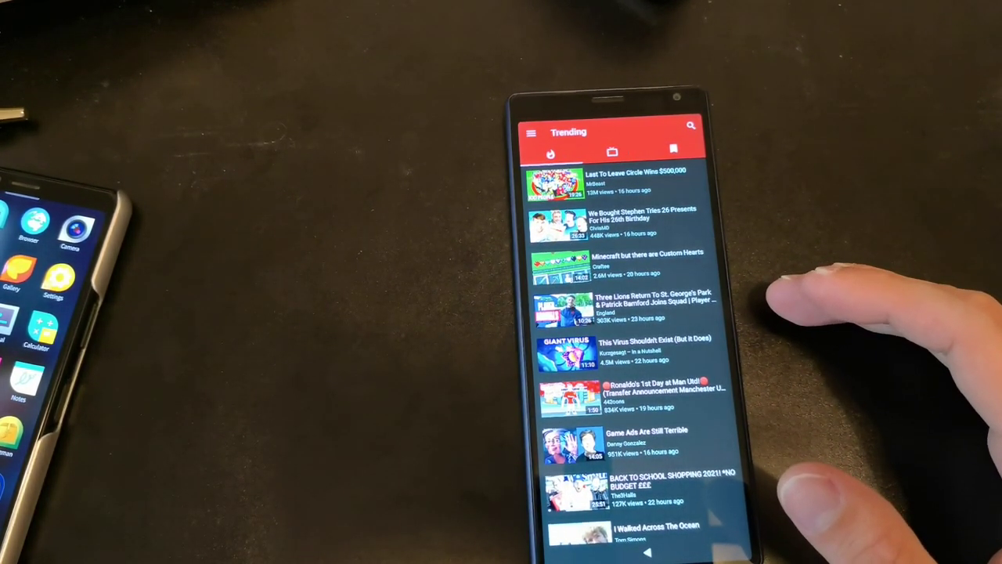
mouse_move(783, 313)
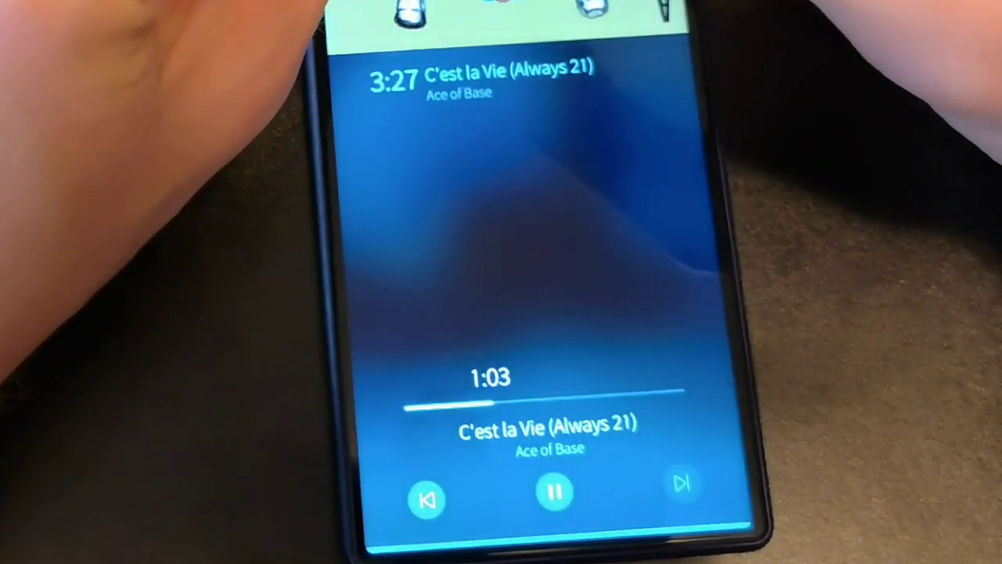
Step: Pause, resume, then pause 'C'est la Vie (Always 21)' from the lock screen controls
click(555, 493)
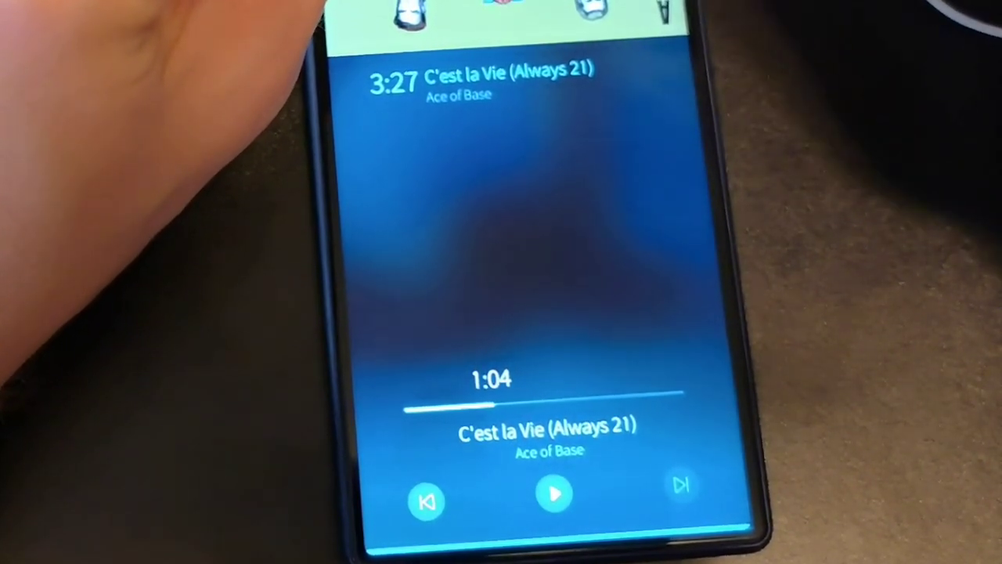
click(554, 494)
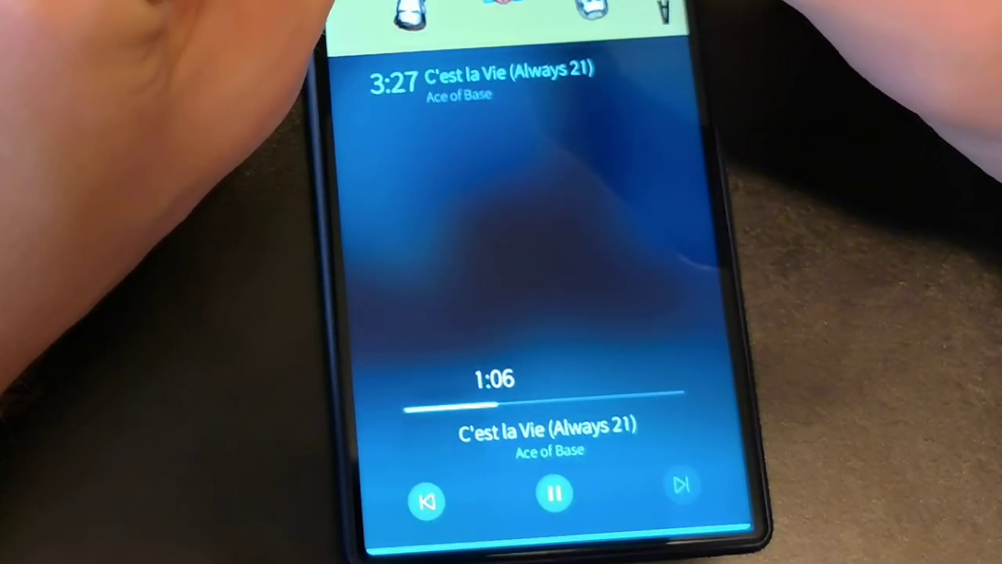
click(555, 493)
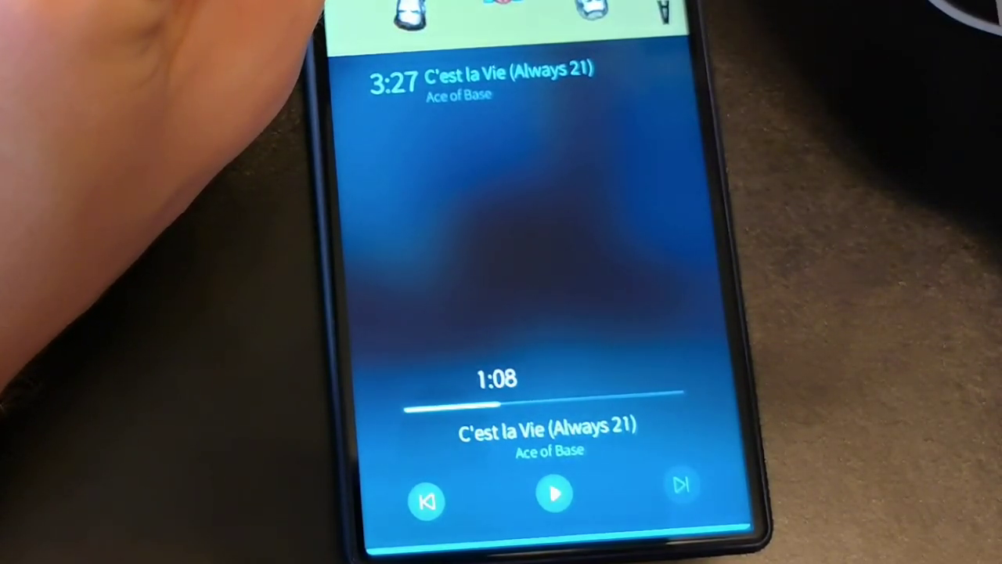